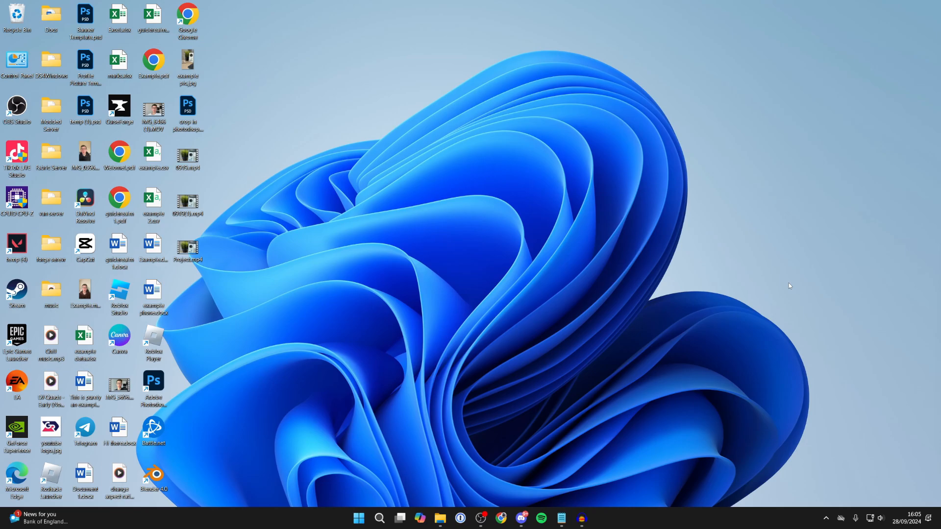
pyautogui.moveTo(668, 378)
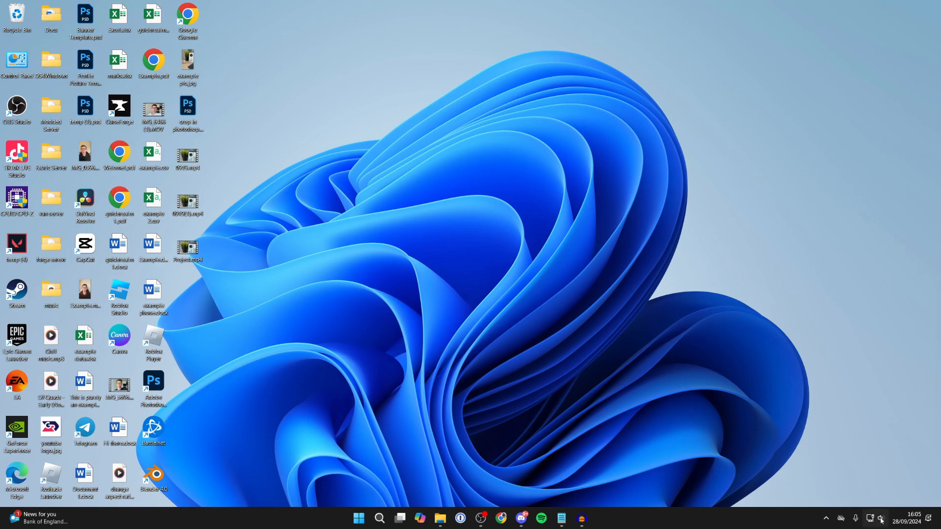
# Switch the Bluetooth tile off and back on from the taskbar Quick Settings panel.
pyautogui.click(882, 518)
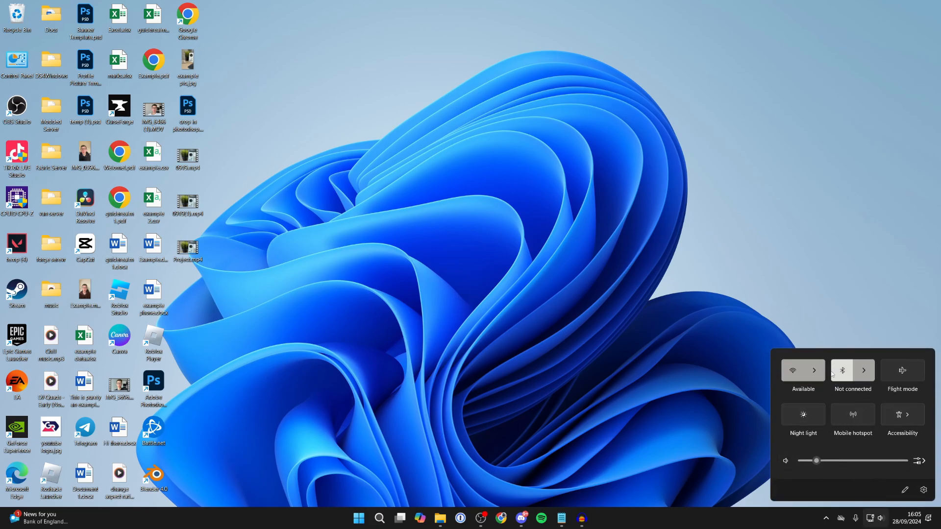
pyautogui.click(842, 370)
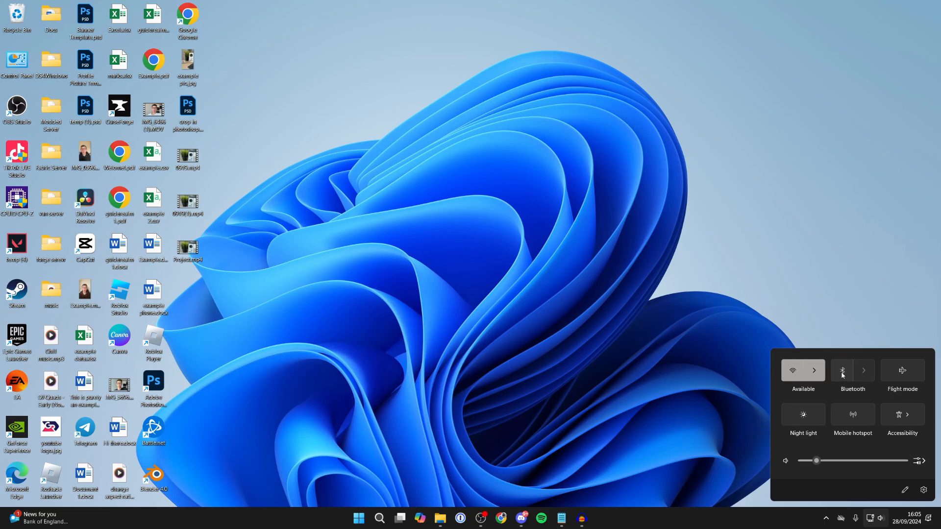
pyautogui.click(843, 370)
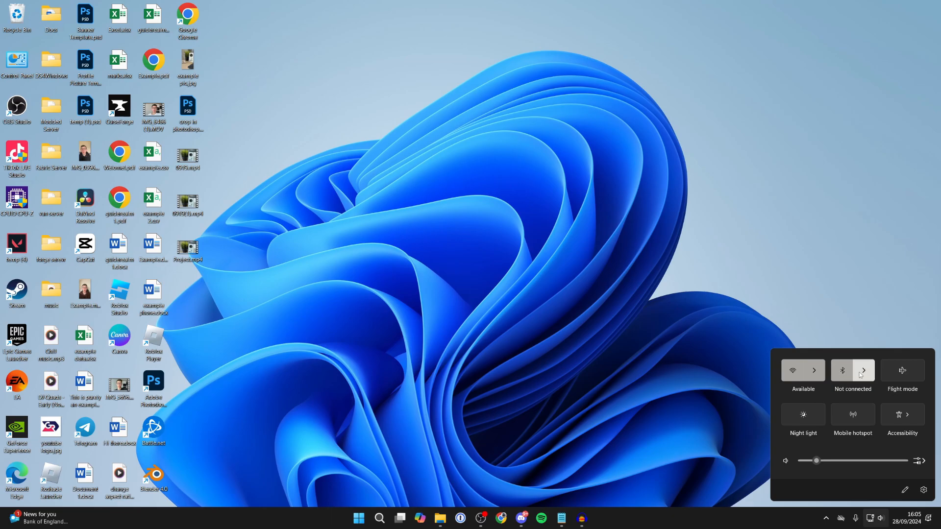
pyautogui.moveTo(864, 372)
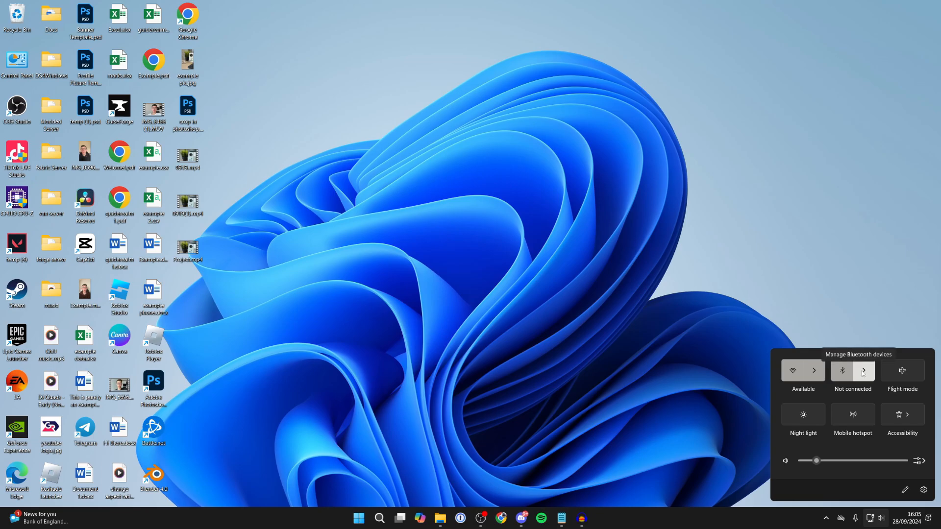
# Expand the Bluetooth tile to list nearby devices, revealing WONDERBOOM as a new audio device.
pyautogui.click(863, 371)
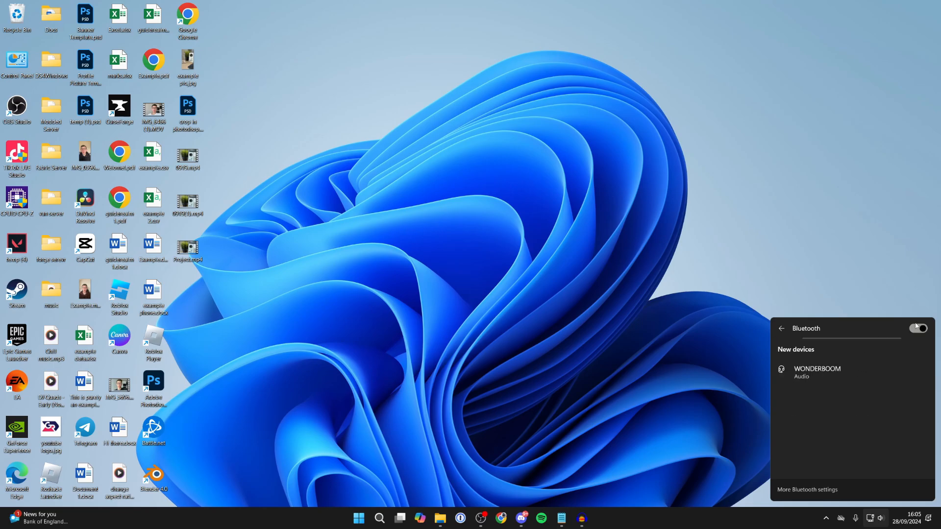
# Select WONDERBOOM under New devices so the speaker begins pairing and connecting.
pyautogui.click(836, 372)
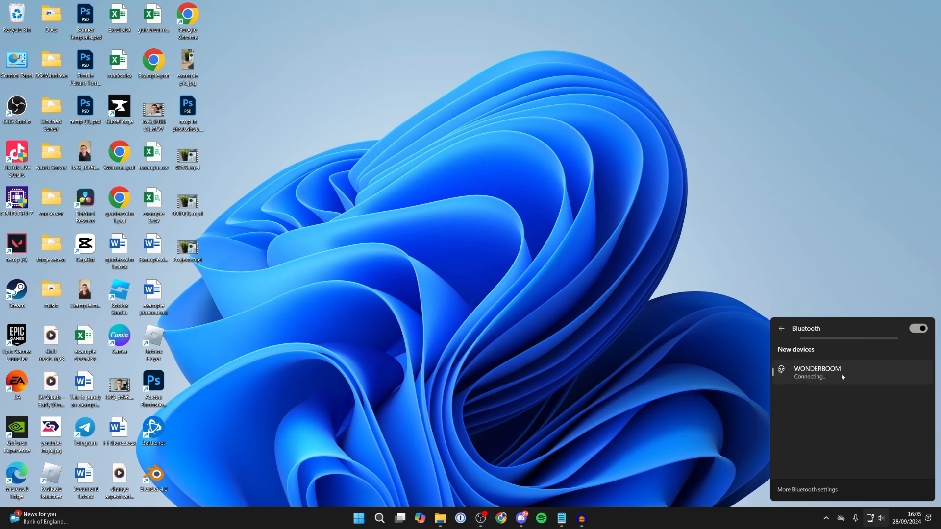
pyautogui.moveTo(851, 384)
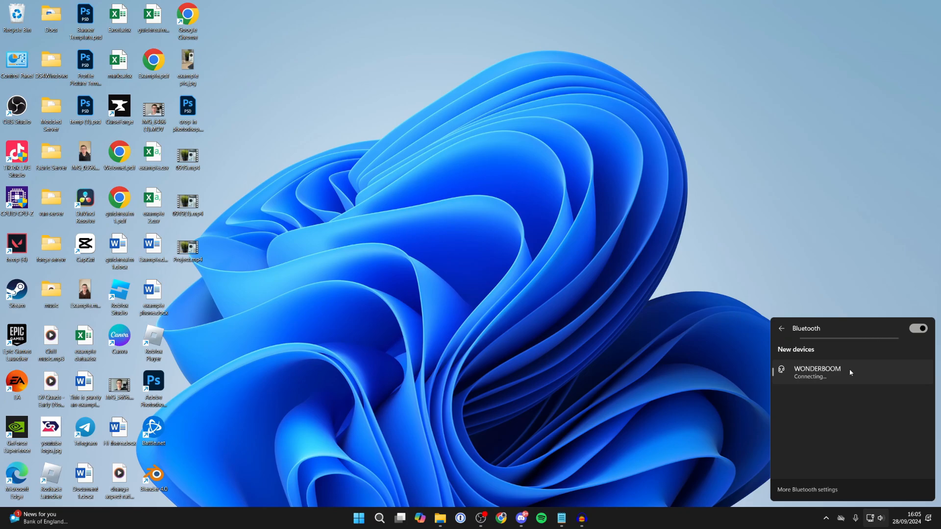